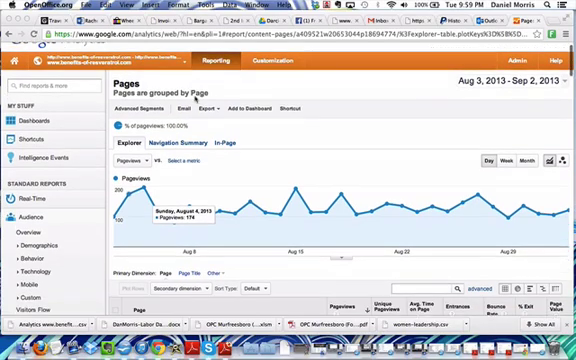
# - Export the Pages report from the toolbar as a CSV file
pyautogui.scroll(-3)
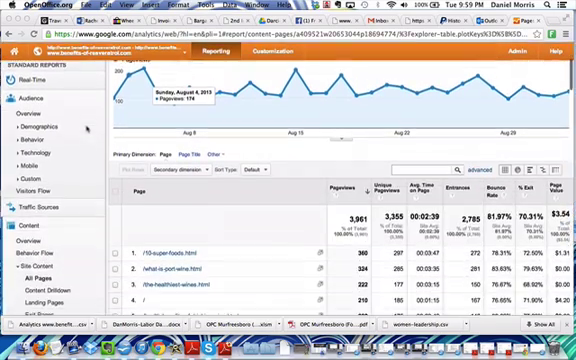
pyautogui.scroll(-3)
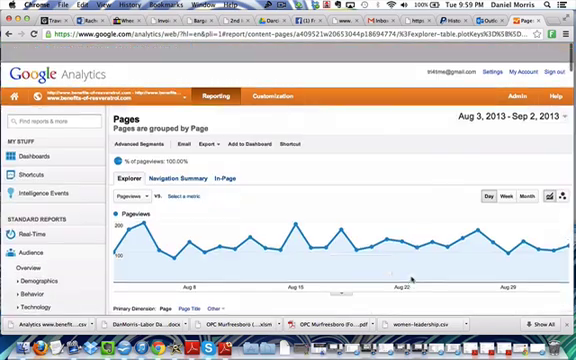
pyautogui.click(204, 144)
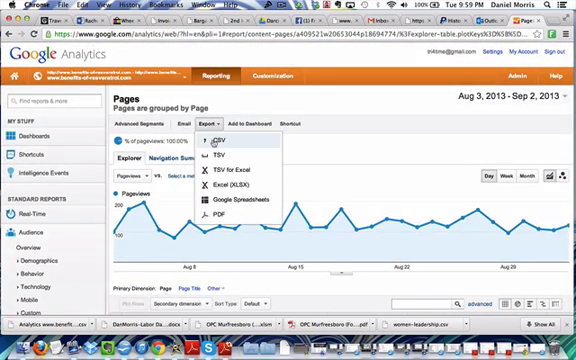
pyautogui.click(212, 128)
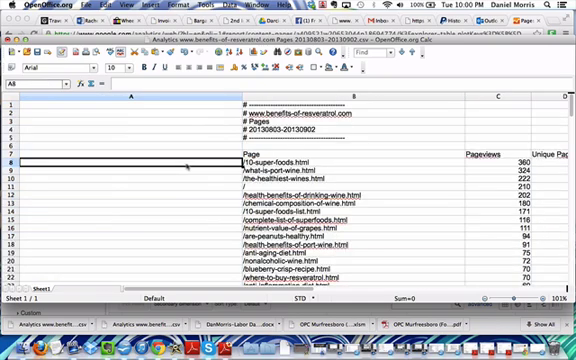
pyautogui.write('http')
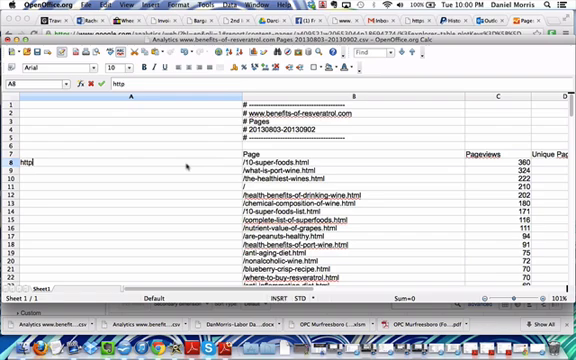
pyautogui.write('://benefits-')
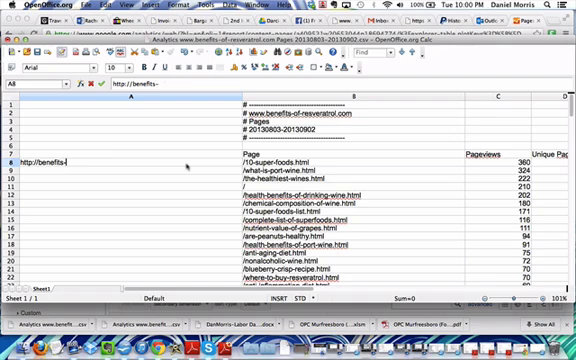
pyautogui.write('of-resveratro')
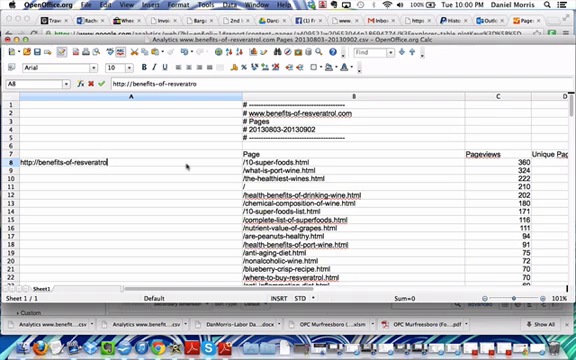
pyautogui.write('.com')
pyautogui.write('=CONCATENATE(A8')
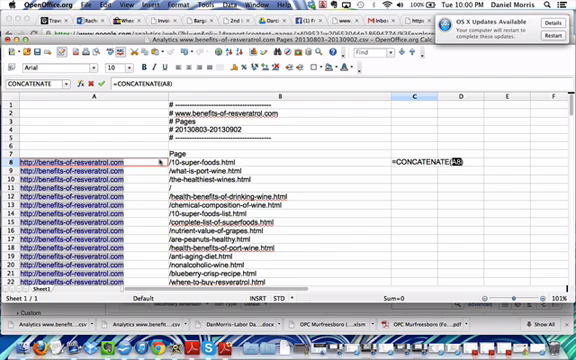
# - Join domain and page path with =CONCATENATE(A9;B9) in column D, filled down the list
pyautogui.write(';B8')
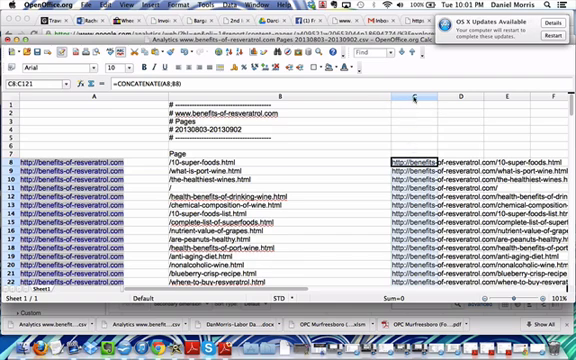
# - Paste column D back via Paste Special with Text only ticked
pyautogui.click(412, 100)
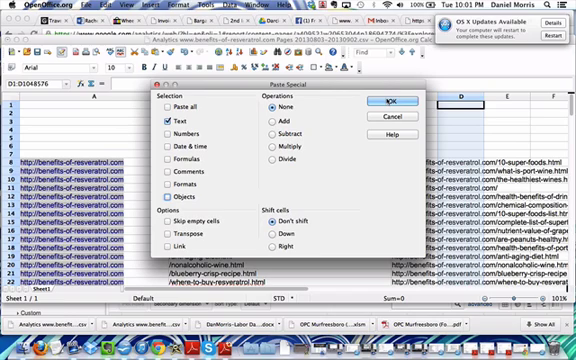
pyautogui.click(388, 104)
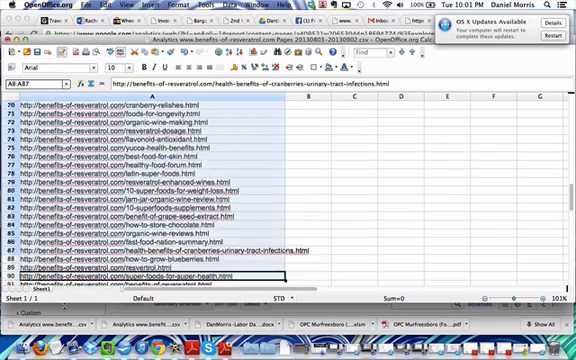
# - Select the complete URL cells down to the last row and copy them
pyautogui.scroll(-3)
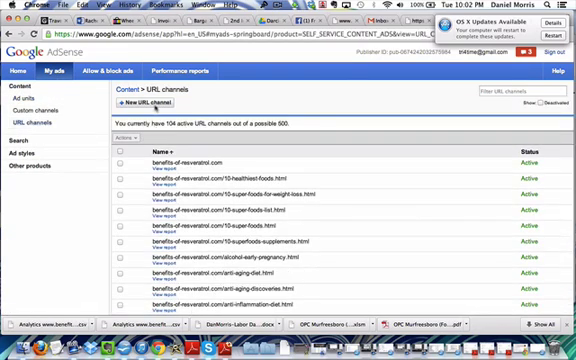
# - Start a New URL channel and paste the copied page URLs into its text box
pyautogui.click(152, 104)
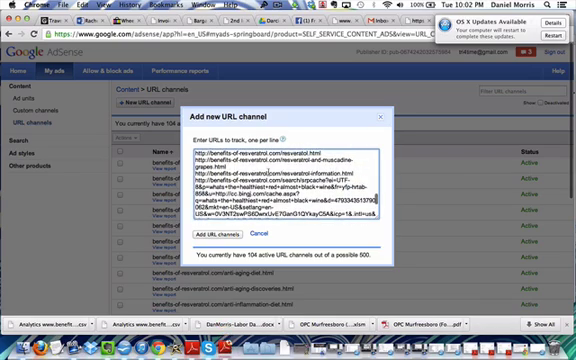
pyautogui.scroll(-3)
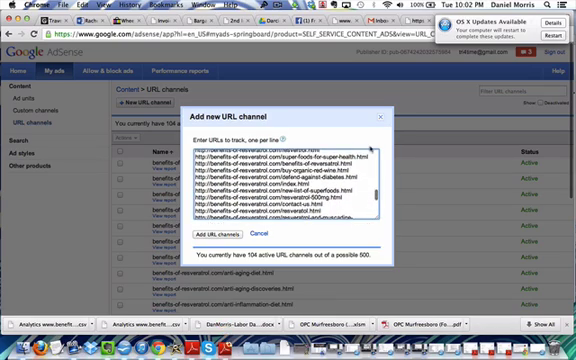